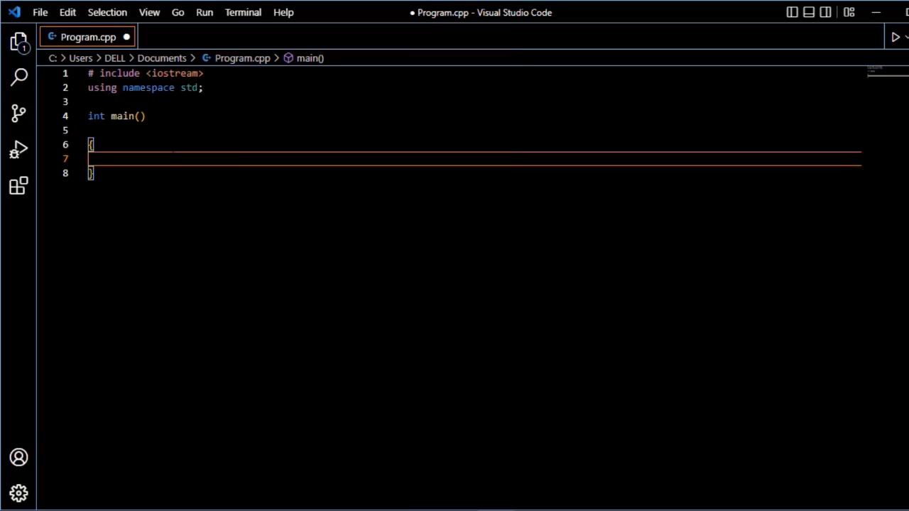
Declare bool x = true and bool y = false inside main.
{"action": "type", "text": "bool"}
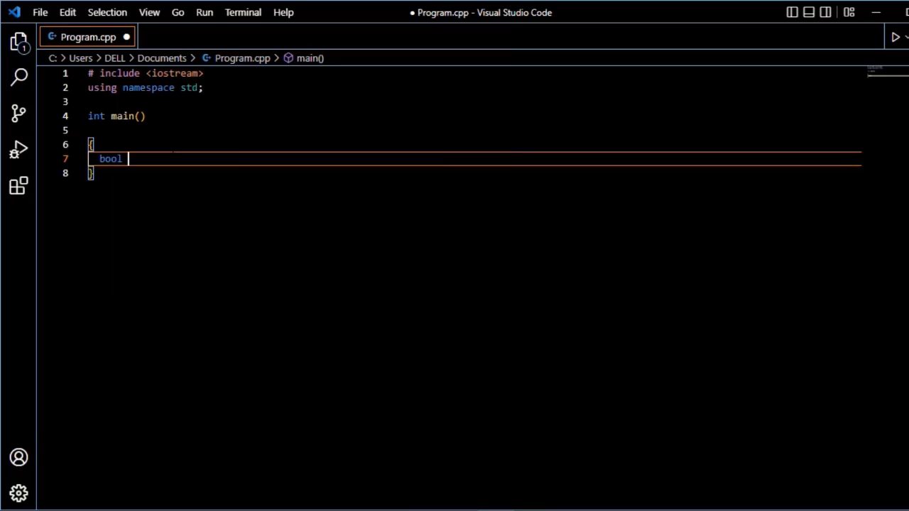
{"action": "type", "text": "x = true;"}
{"action": "type", "text": "b"}
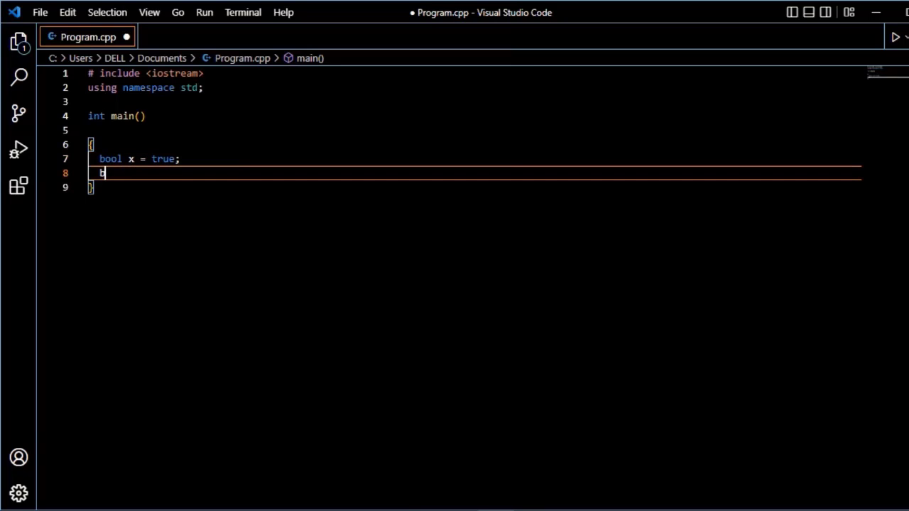
{"action": "type", "text": "ool y"}
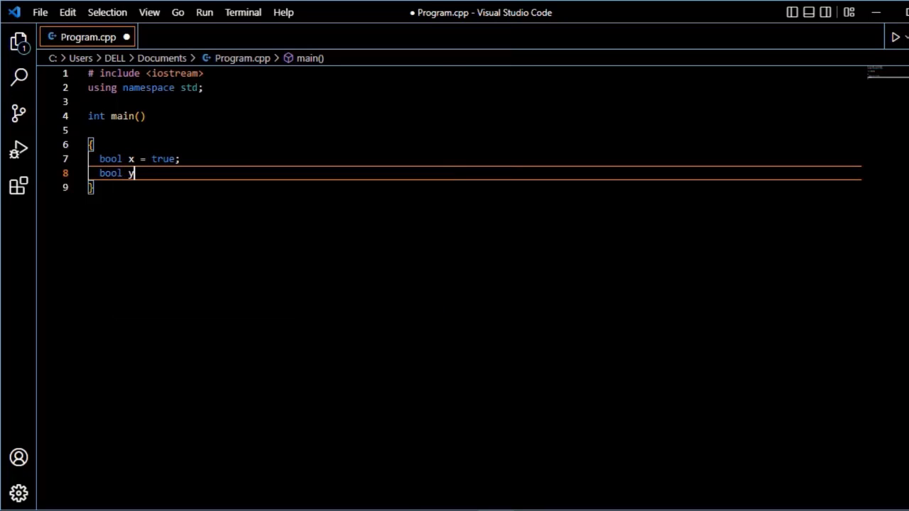
{"action": "type", "text": "="}
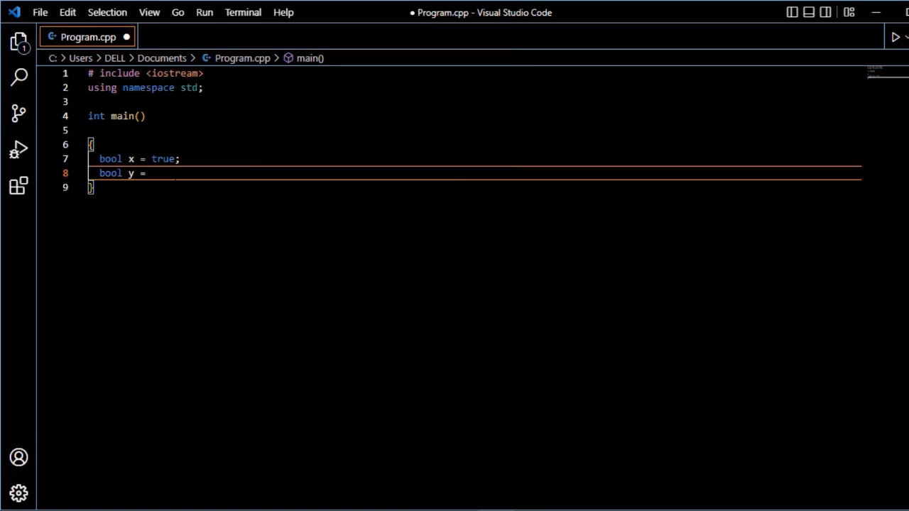
{"action": "type", "text": "fals"}
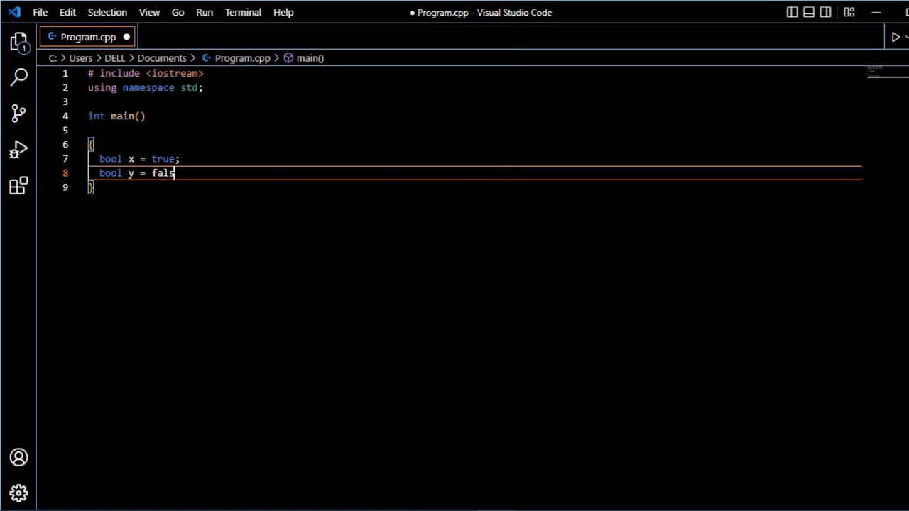
{"action": "type", "text": "e;"}
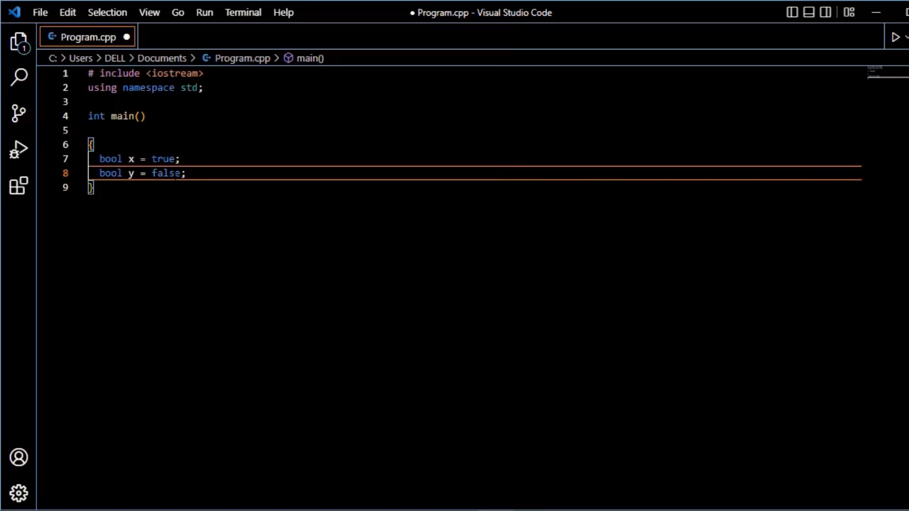
Print x and y with cout << x << endl; cout << y; and add return 0.
{"action": "type", "text": "c"}
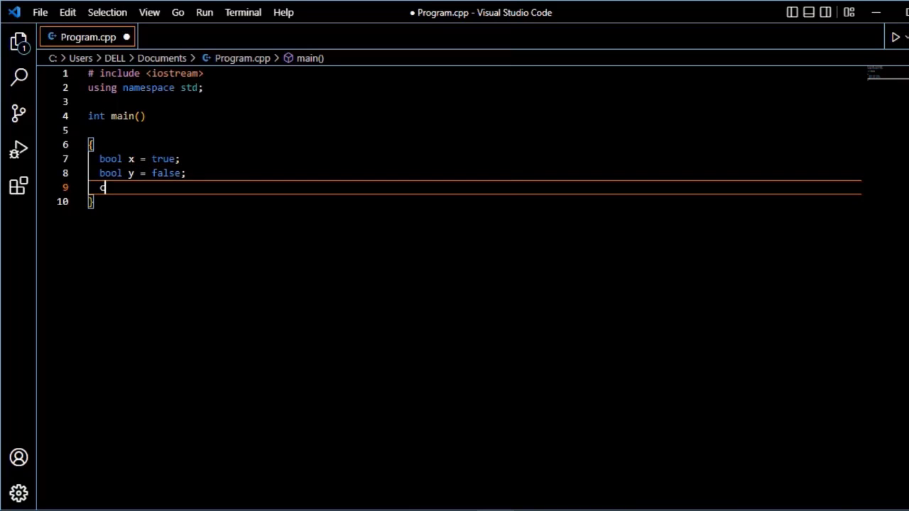
{"action": "type", "text": "out <<"}
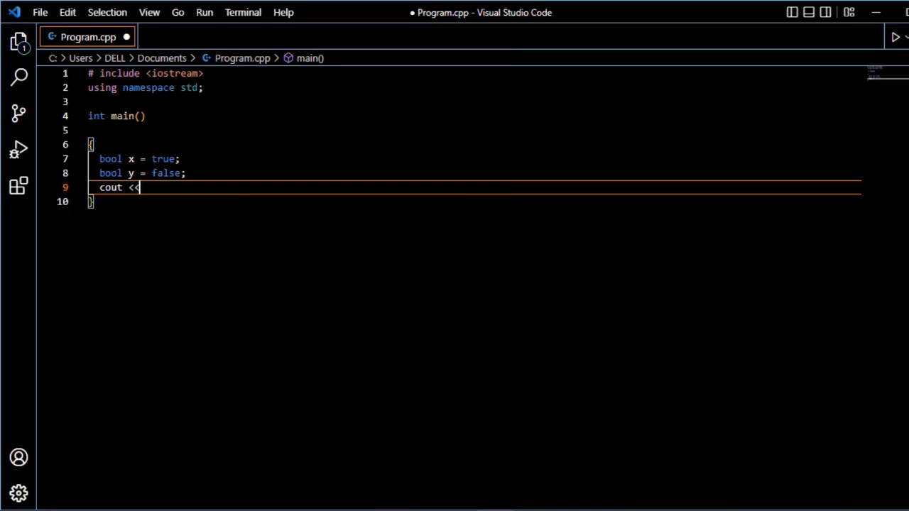
{"action": "type", "text": "x <<"}
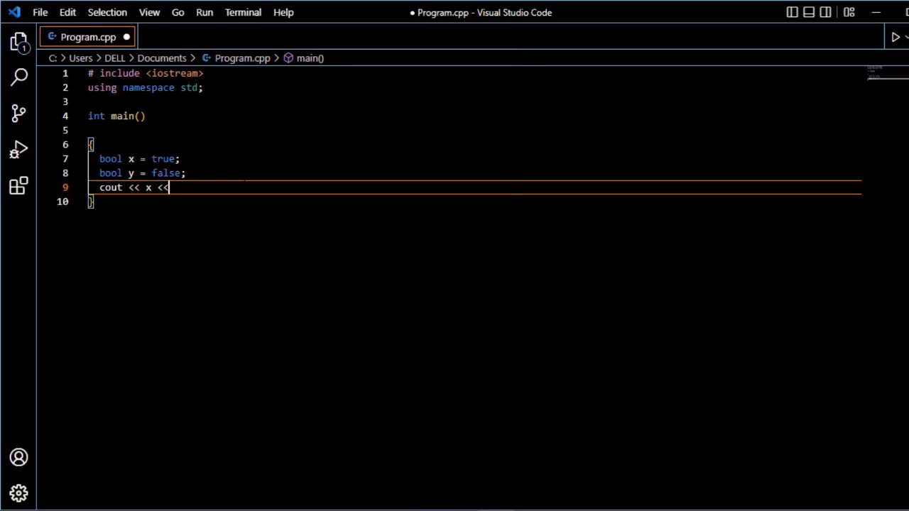
{"action": "type", "text": "endl;"}
{"action": "type", "text": "cout"}
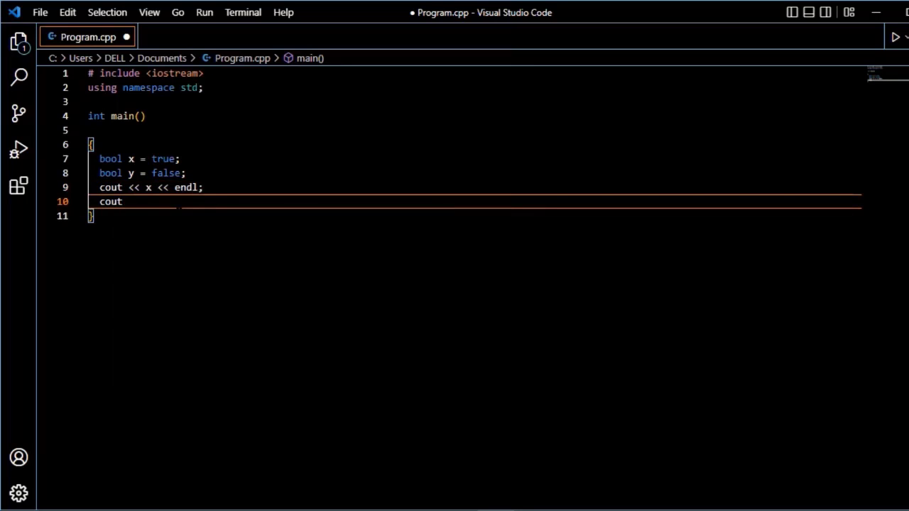
{"action": "type", "text": "<< y;"}
{"action": "type", "text": "r"}
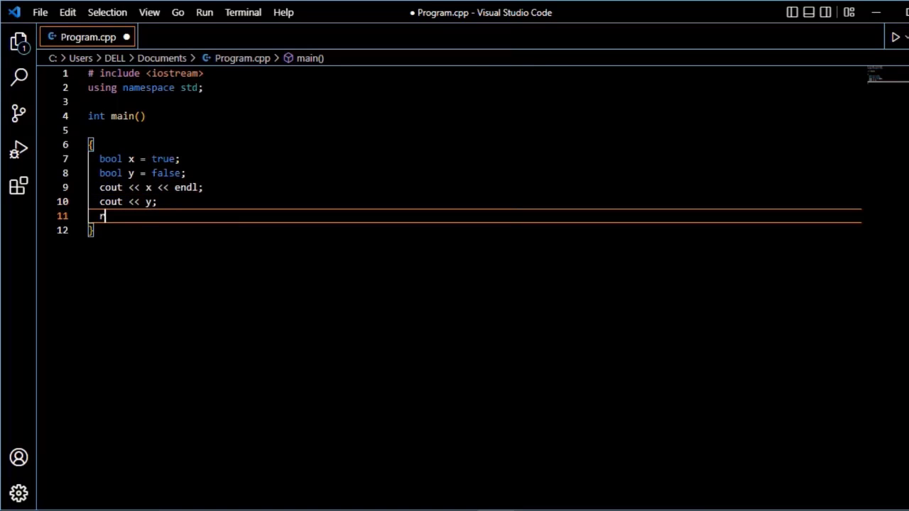
{"action": "type", "text": "eturn"}
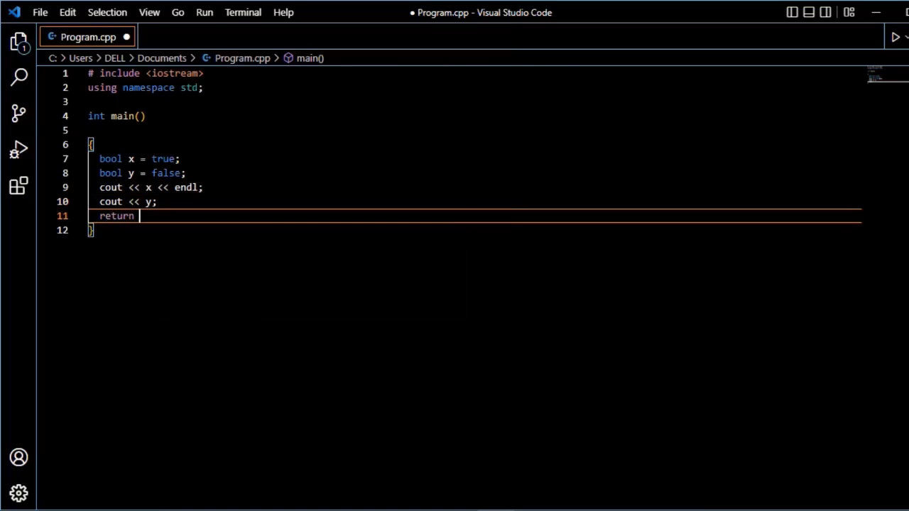
{"action": "type", "text": "0;"}
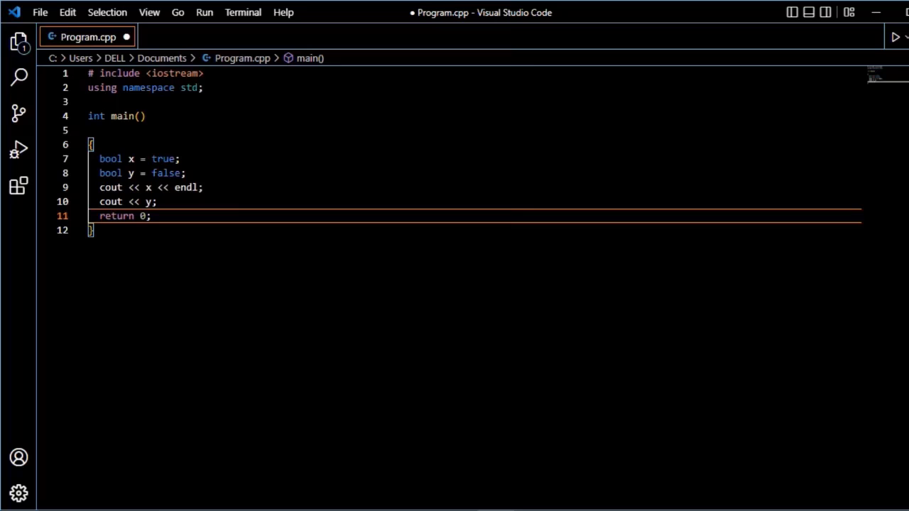
Save Program.cpp and run it to print the boolean values 1 and 0.
{"action": "left_click", "coordinate": [40, 11]}
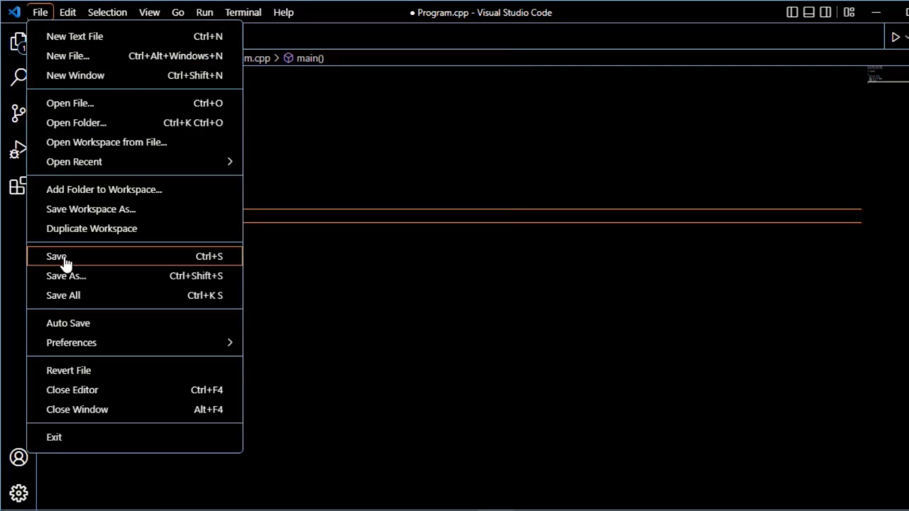
{"action": "left_click", "coordinate": [57, 255]}
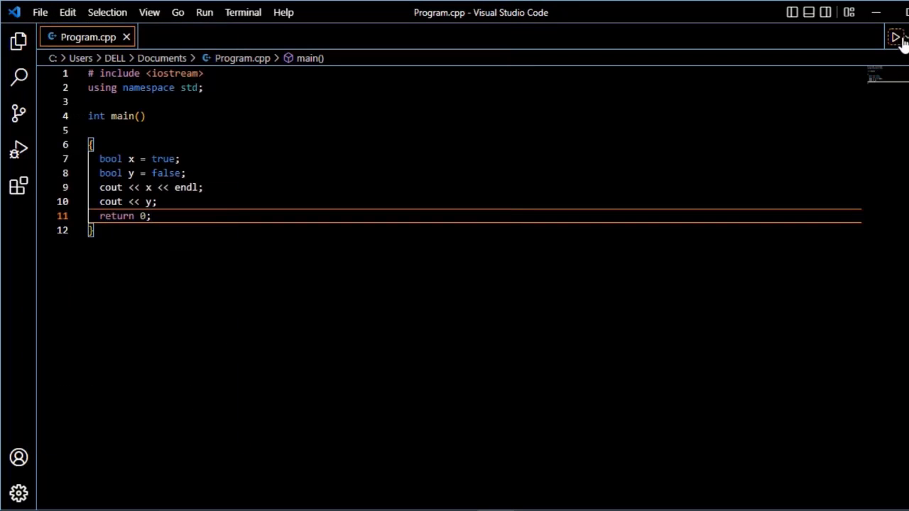
{"action": "left_click", "coordinate": [896, 37]}
{"action": "type", "text": "int y = 5;"}
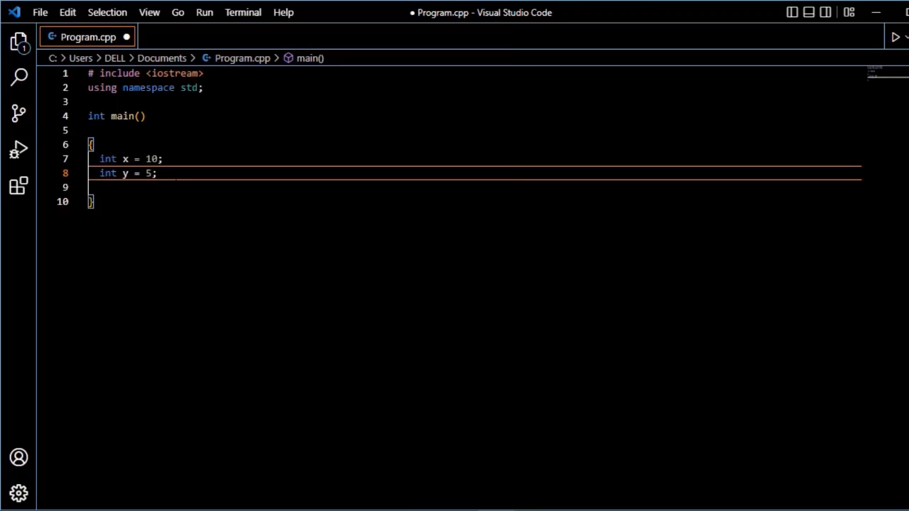
Add the output statement cout << (x > y); to main.
{"action": "type", "text": "cout <<"}
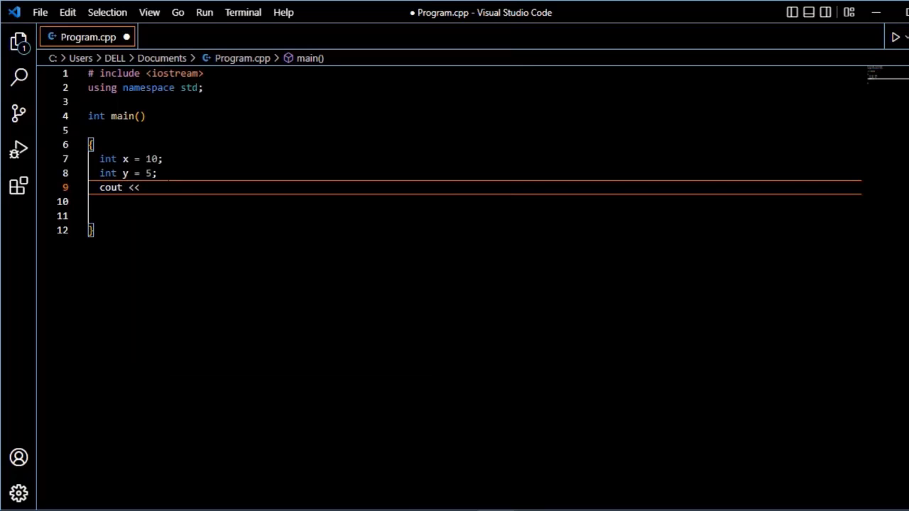
{"action": "type", "text": "()"}
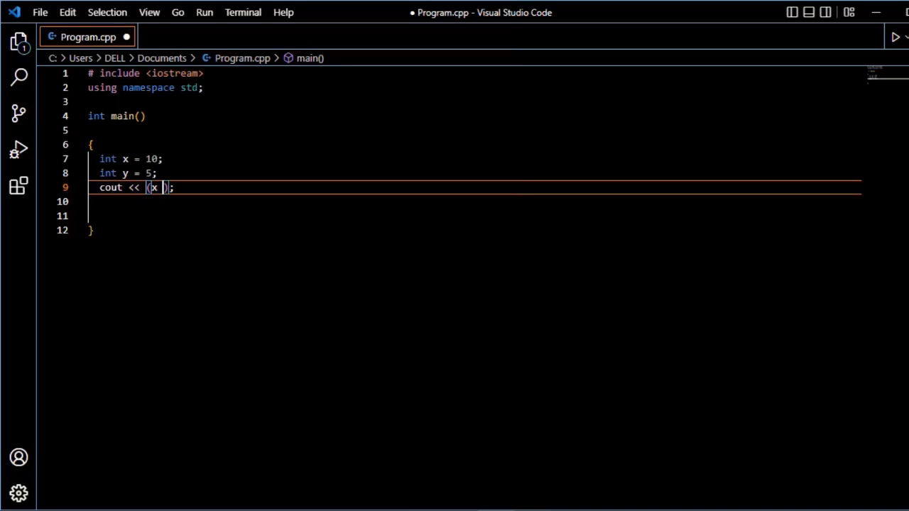
{"action": "type", "text": "> y)"}
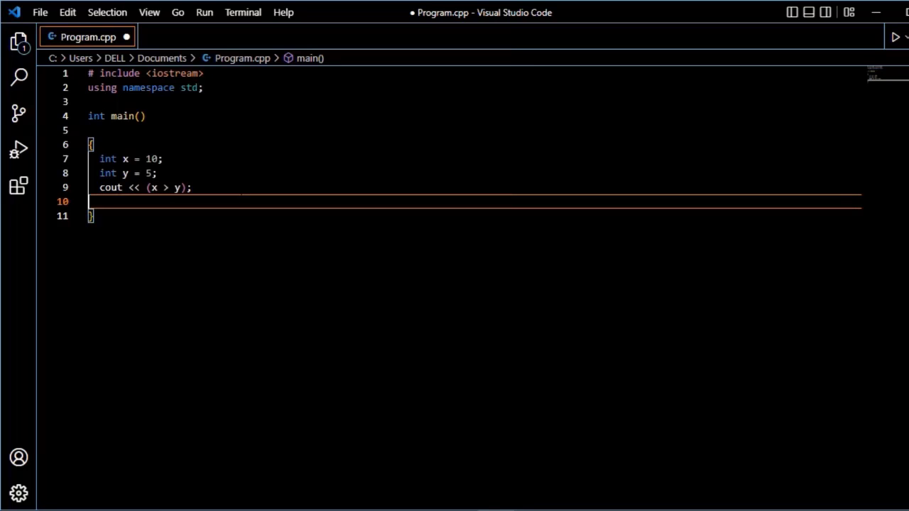
Save the x > y program and run it in the terminal.
{"action": "left_click", "coordinate": [40, 12]}
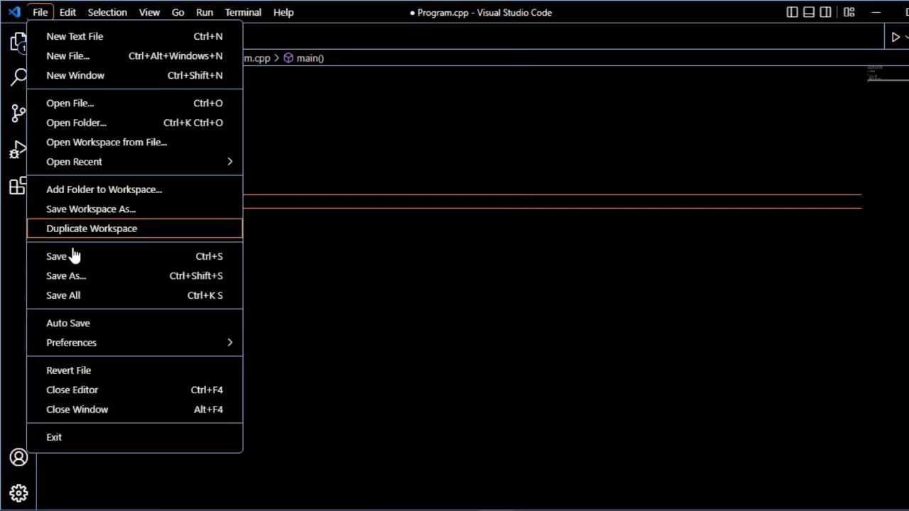
{"action": "left_click", "coordinate": [57, 256]}
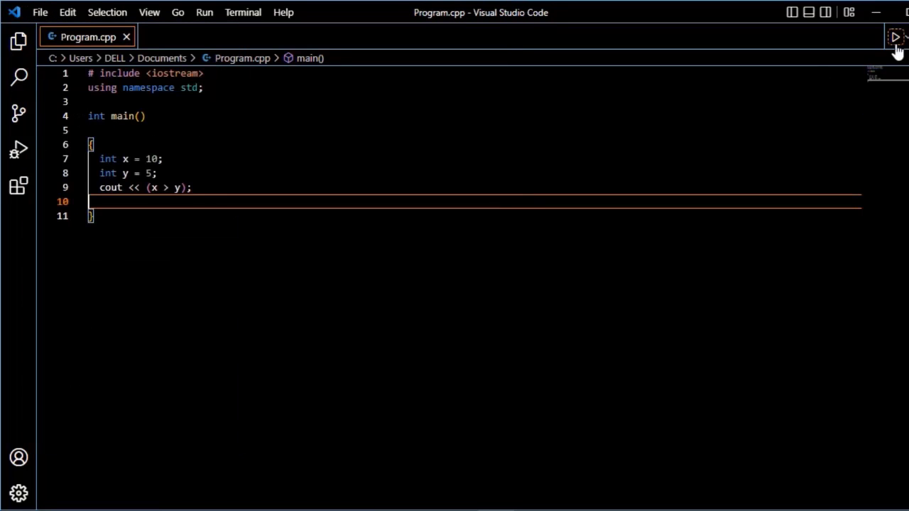
{"action": "left_click", "coordinate": [896, 37]}
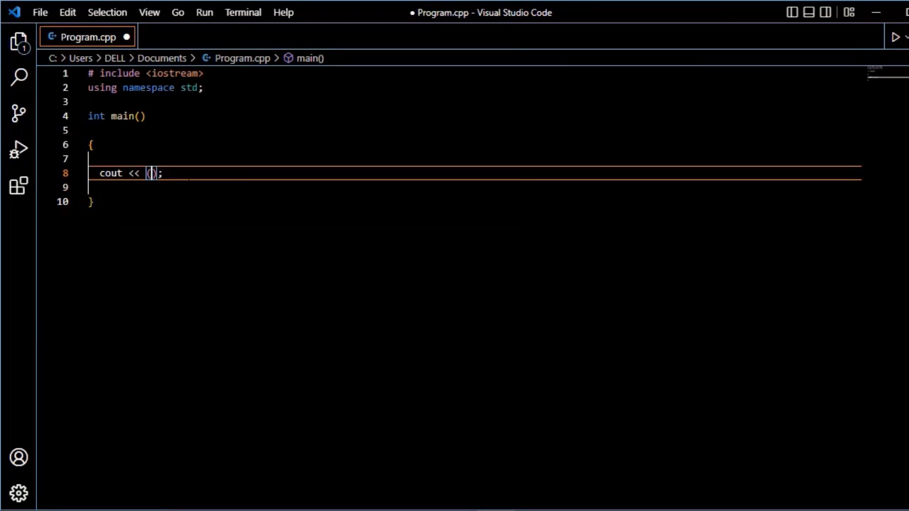
Write the comparison 10 > 5 inside the cout << () parentheses.
{"action": "type", "text": "10"}
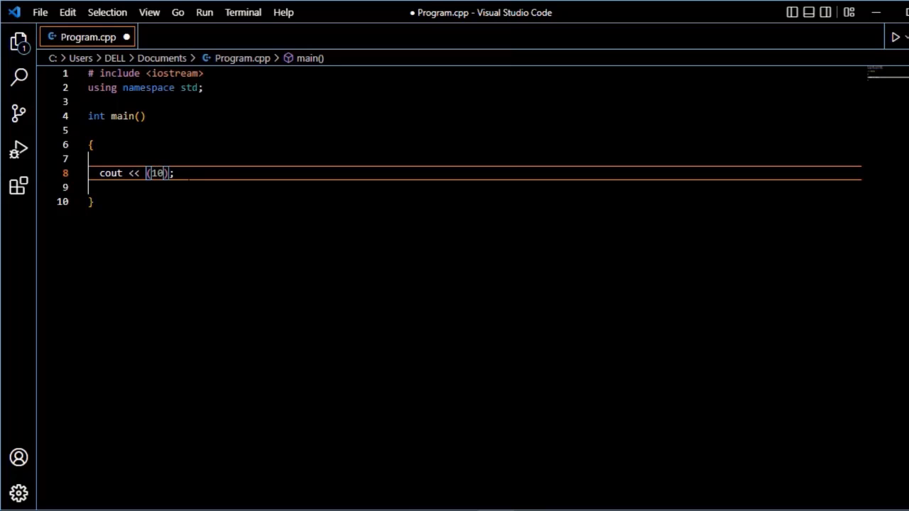
{"action": "type", "text": "> 5"}
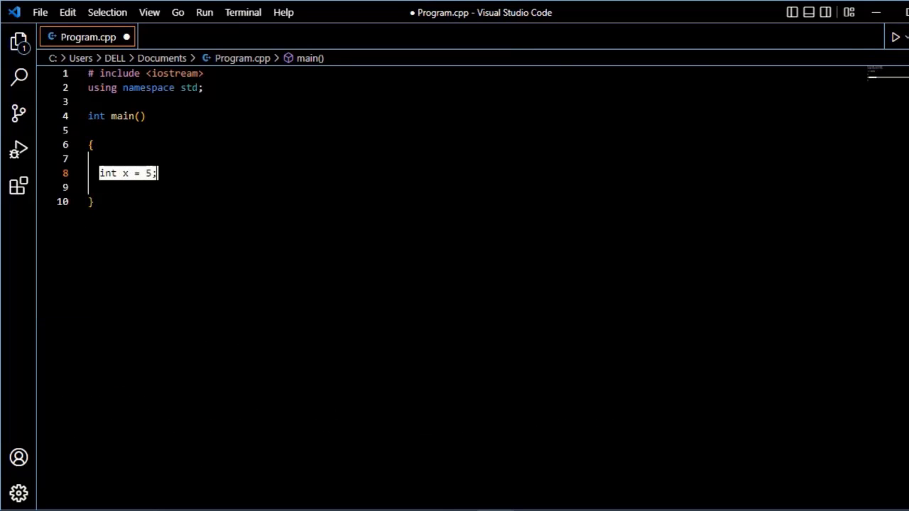
Add cout << (x == 5); and return 0; after the int x = 5 declaration.
{"action": "key", "text": "enter"}
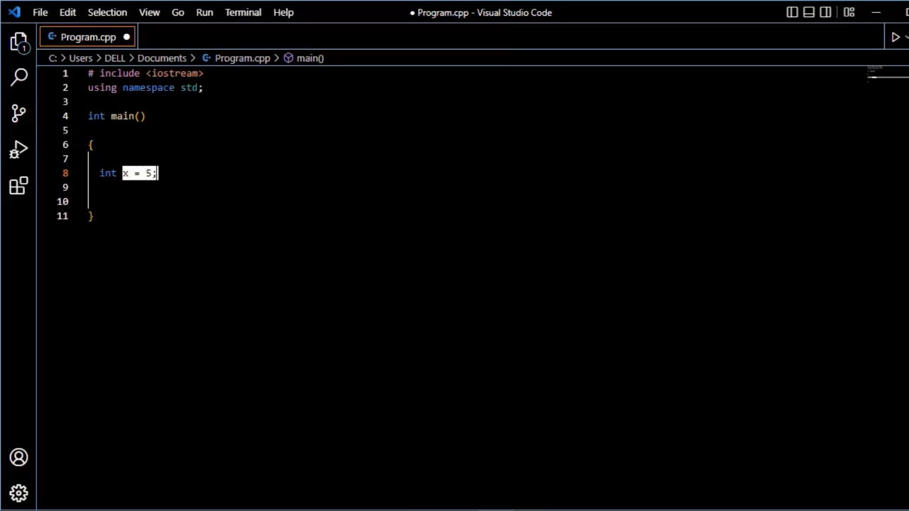
{"action": "key", "text": "Enter"}
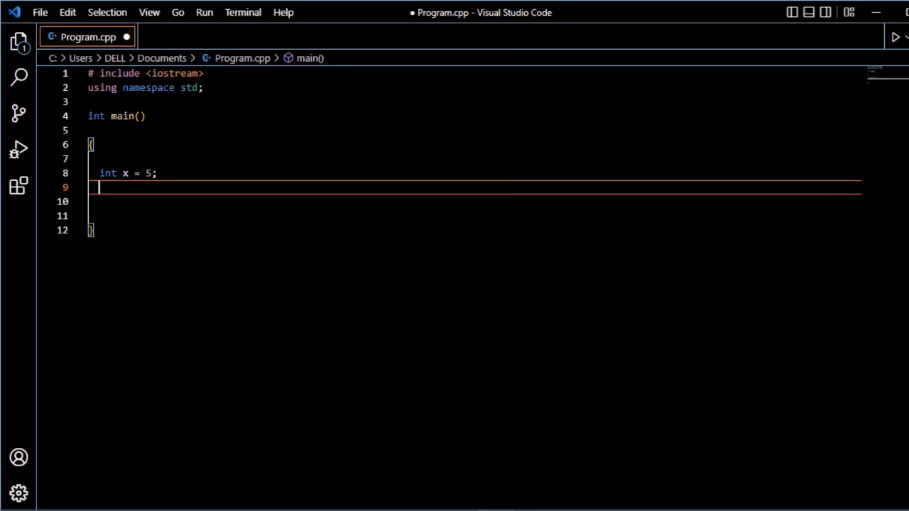
{"action": "type", "text": "cout << ("}
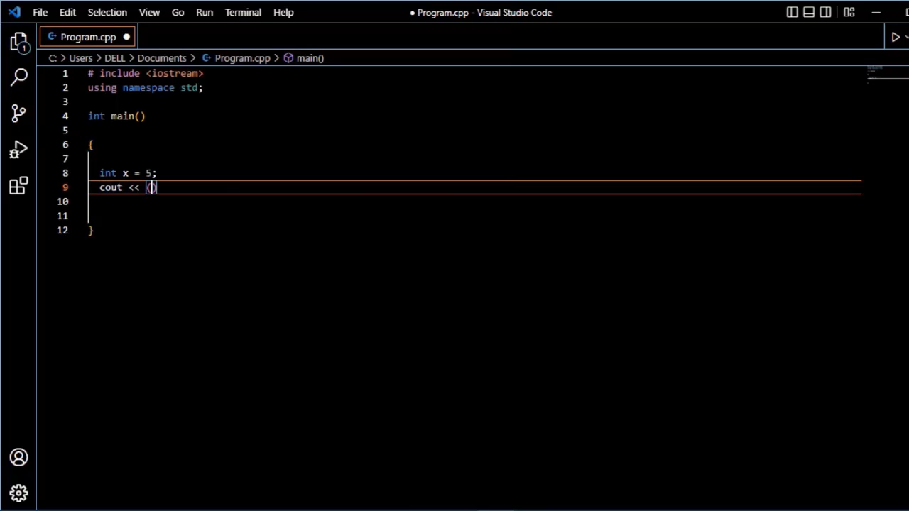
{"action": "type", "text": "x"}
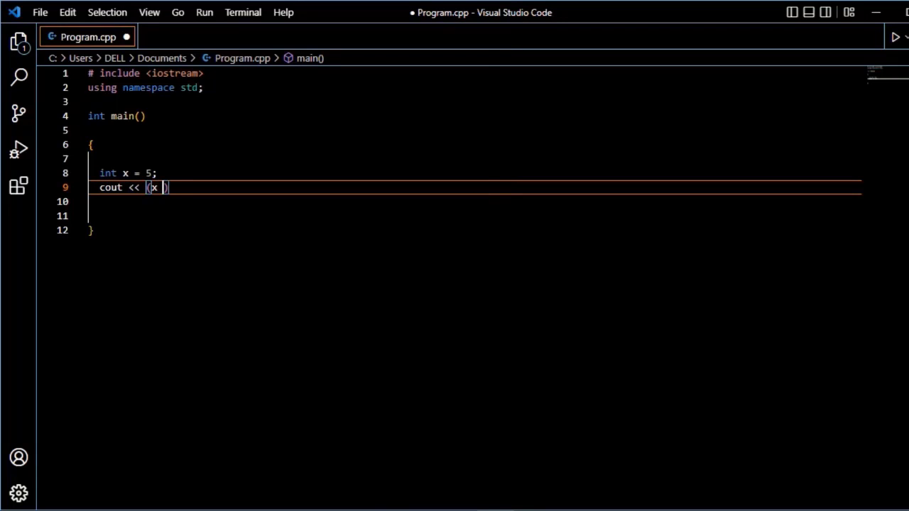
{"action": "type", "text": "== 5"}
{"action": "left_click", "coordinate": [472, 201]}
{"action": "type", "text": "r"}
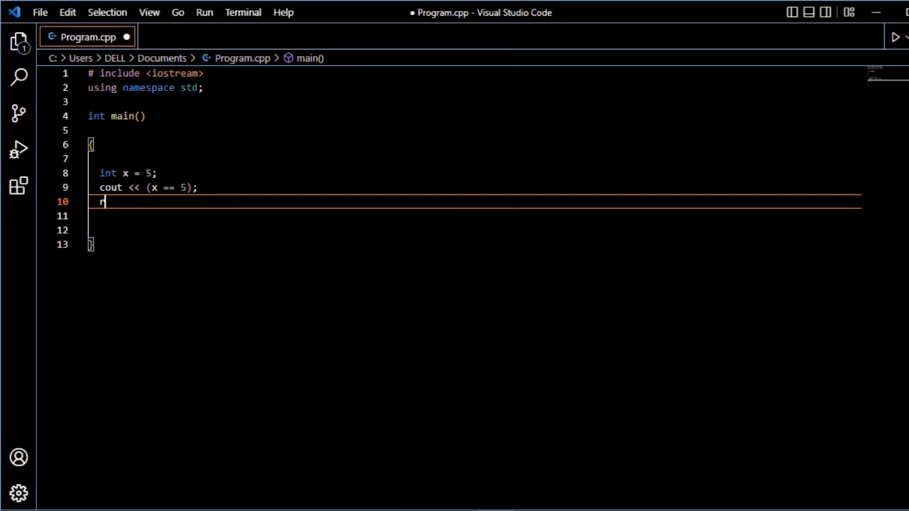
{"action": "type", "text": "eturn 0"}
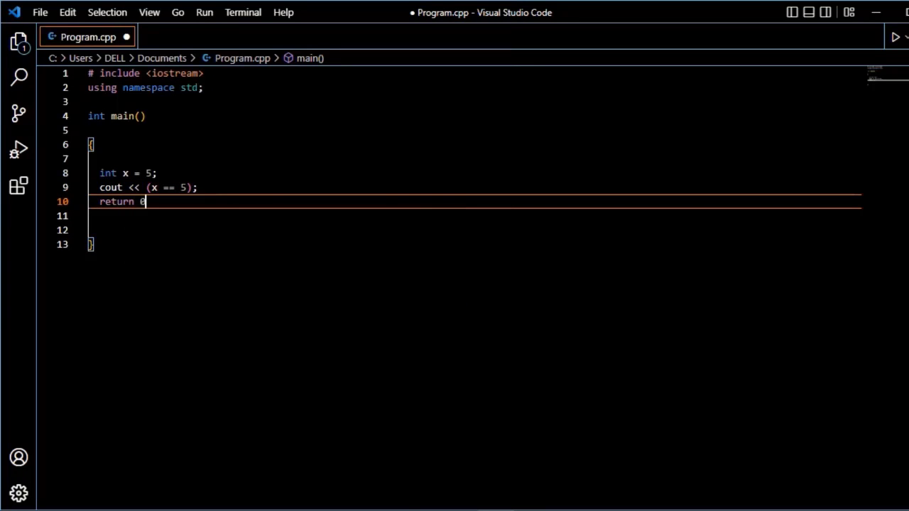
{"action": "type", "text": ";"}
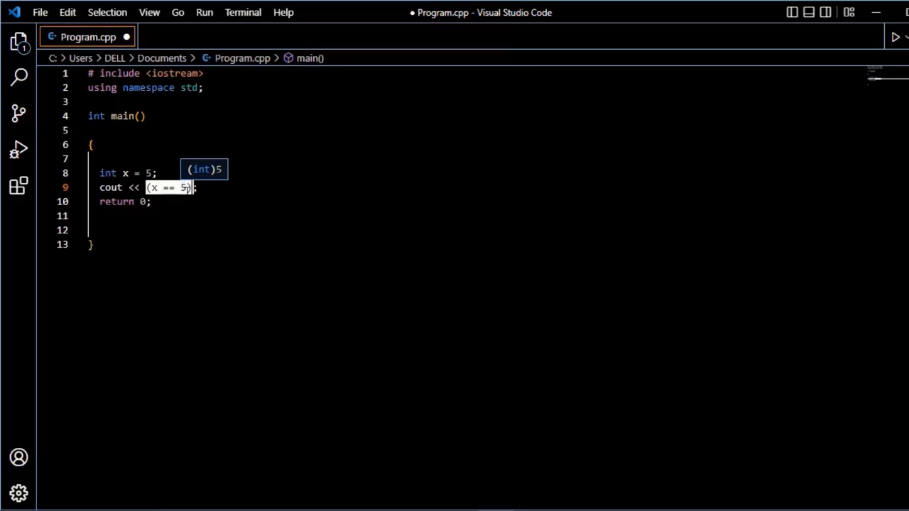
Save the x == 5 program and run it in the terminal.
{"action": "left_click", "coordinate": [40, 11]}
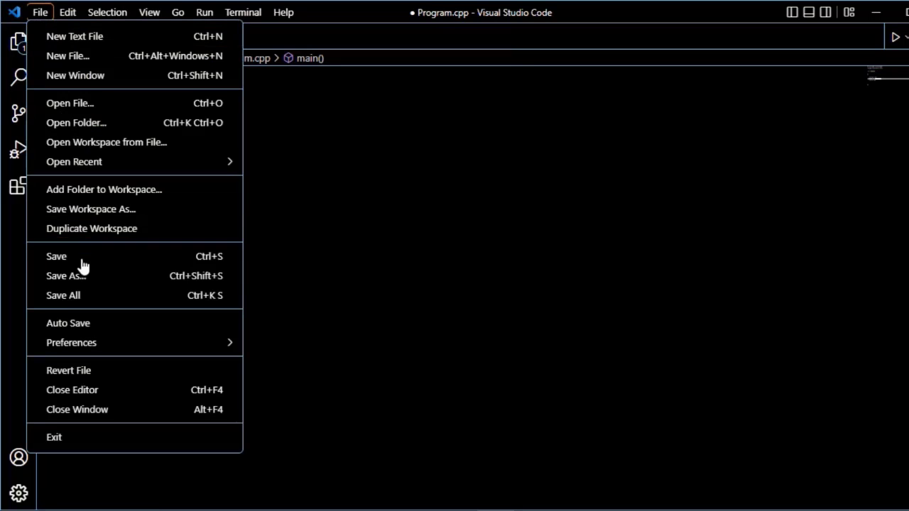
{"action": "left_click", "coordinate": [57, 255]}
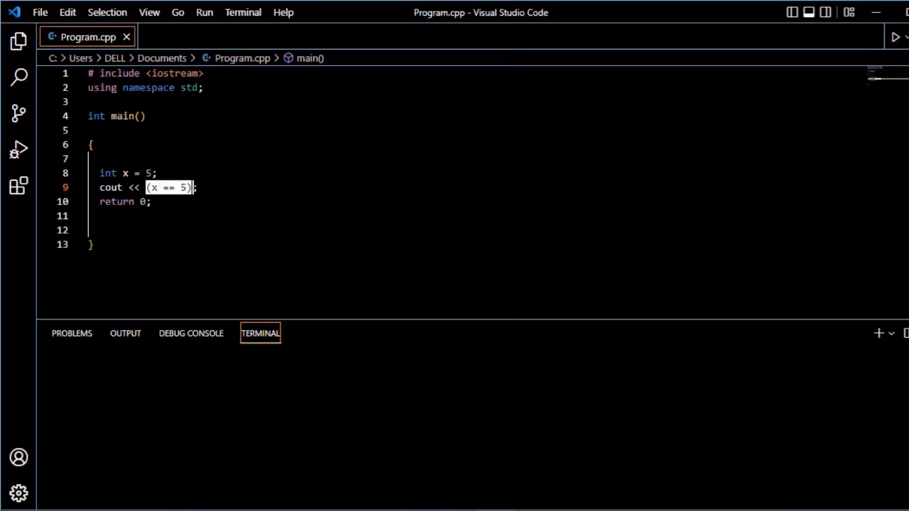
{"action": "left_click", "coordinate": [894, 37]}
{"action": "type", "text": "5"}
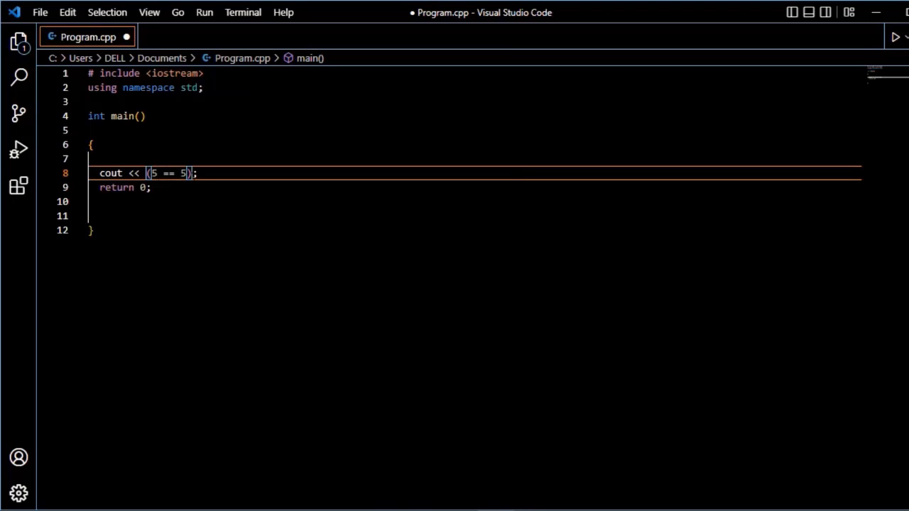
Change the expression to 5 == 10 and run it so the terminal prints 0.
{"action": "type", "text": "1"}
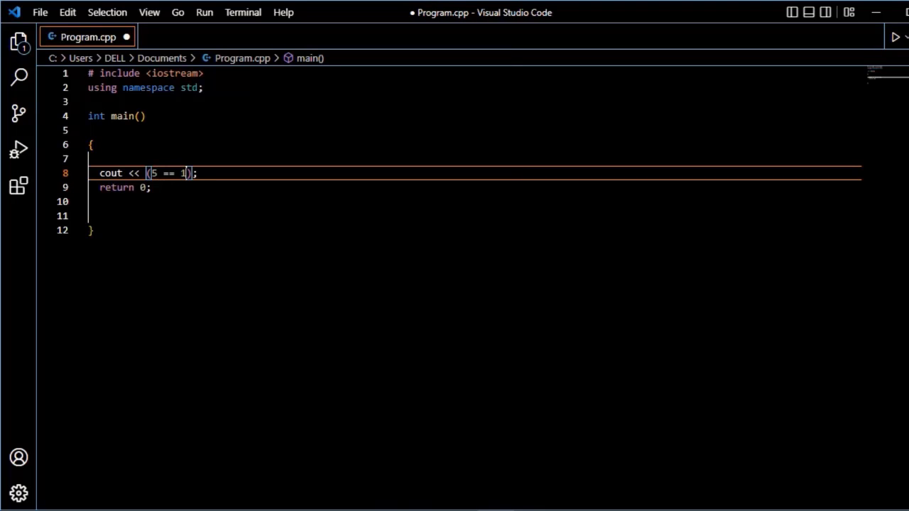
{"action": "type", "text": "0"}
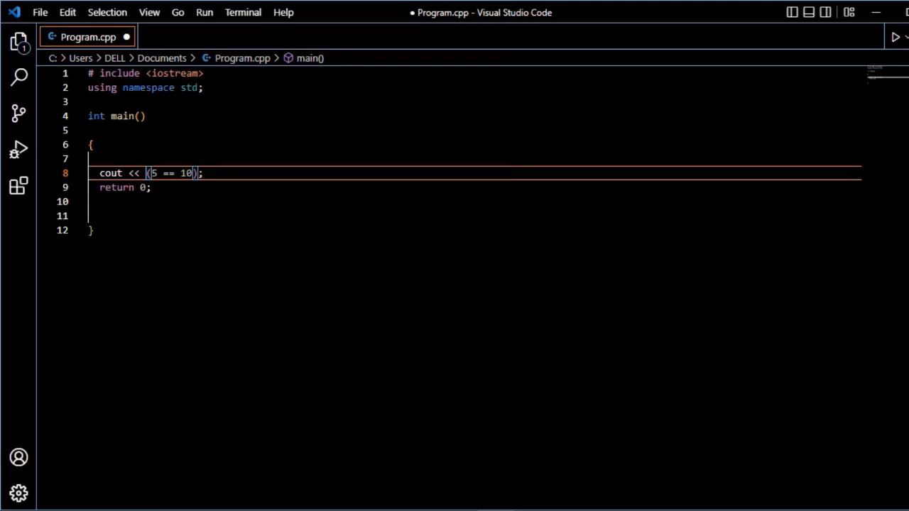
{"action": "left_click", "coordinate": [894, 37]}
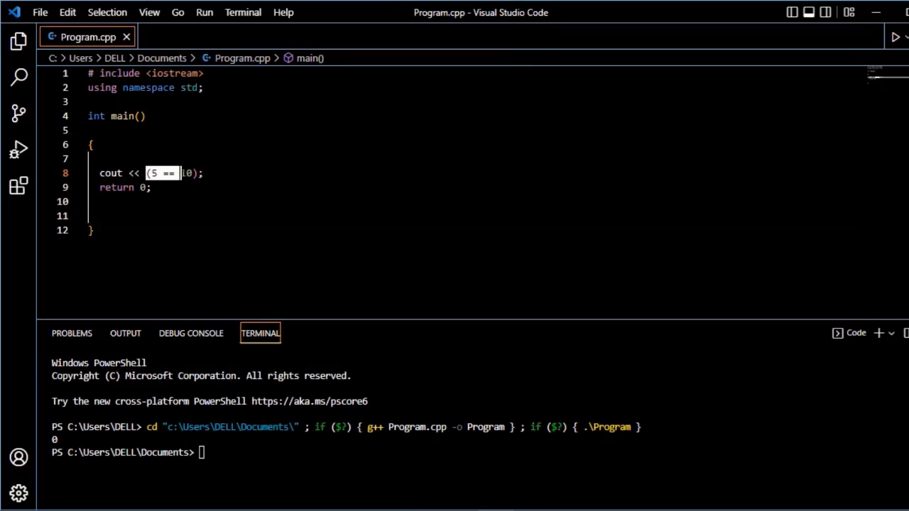
{"action": "type", "text": "10"}
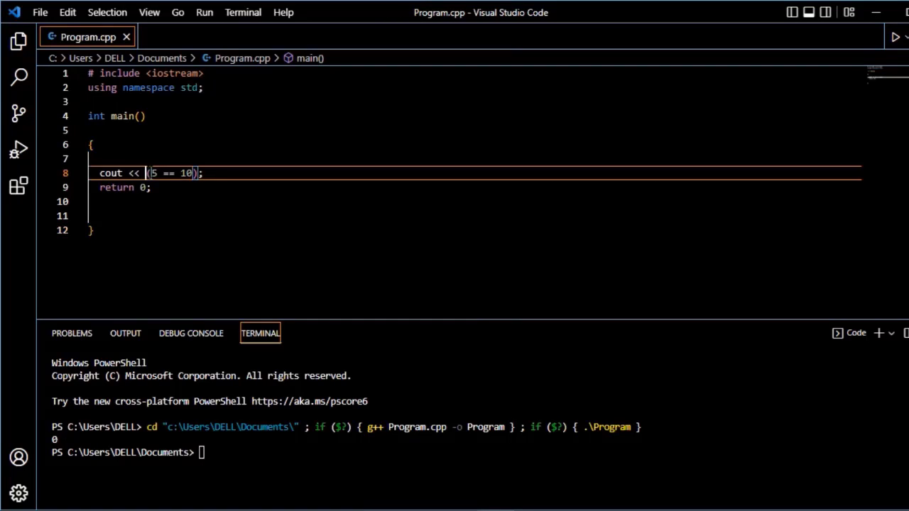
{"action": "double_click", "coordinate": [173, 174]}
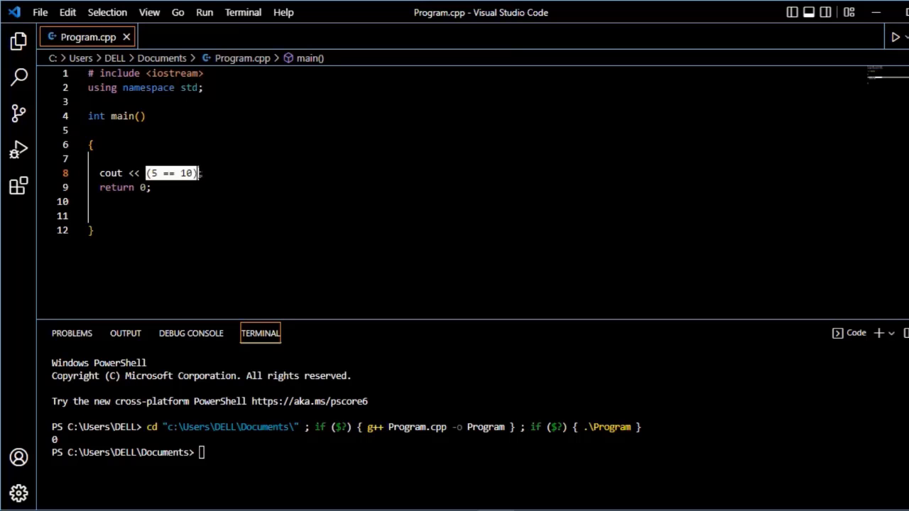